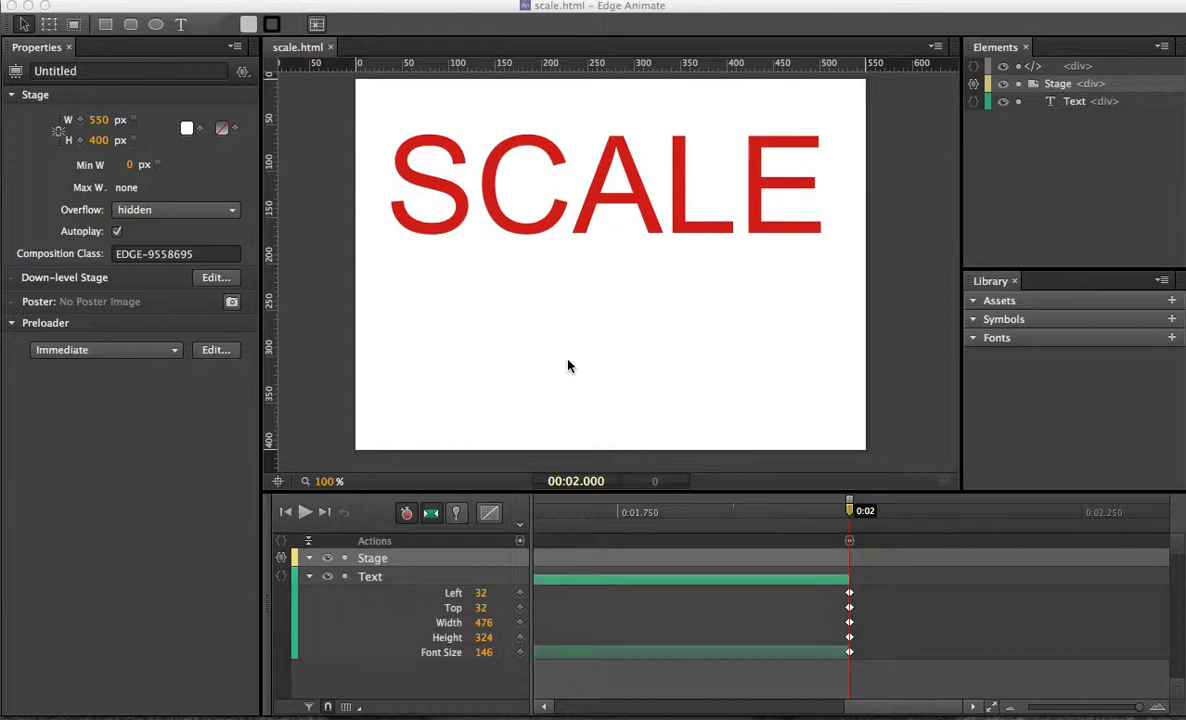
mouse_move(540, 380)
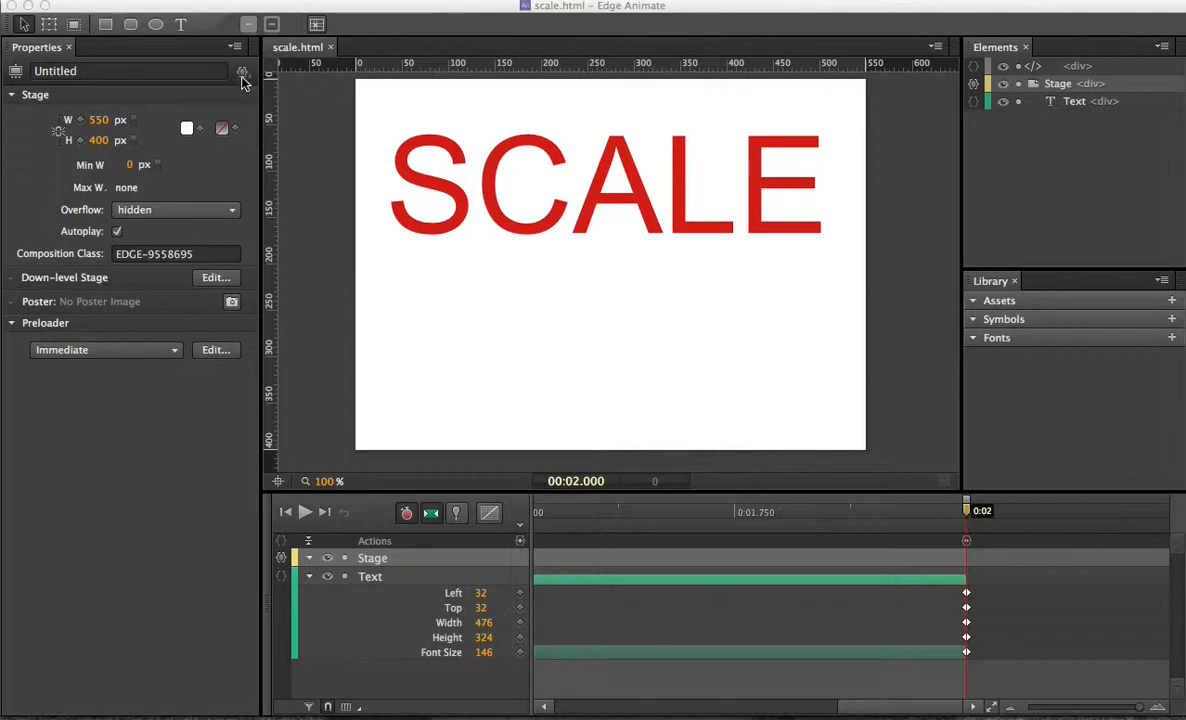
mouse_move(242, 76)
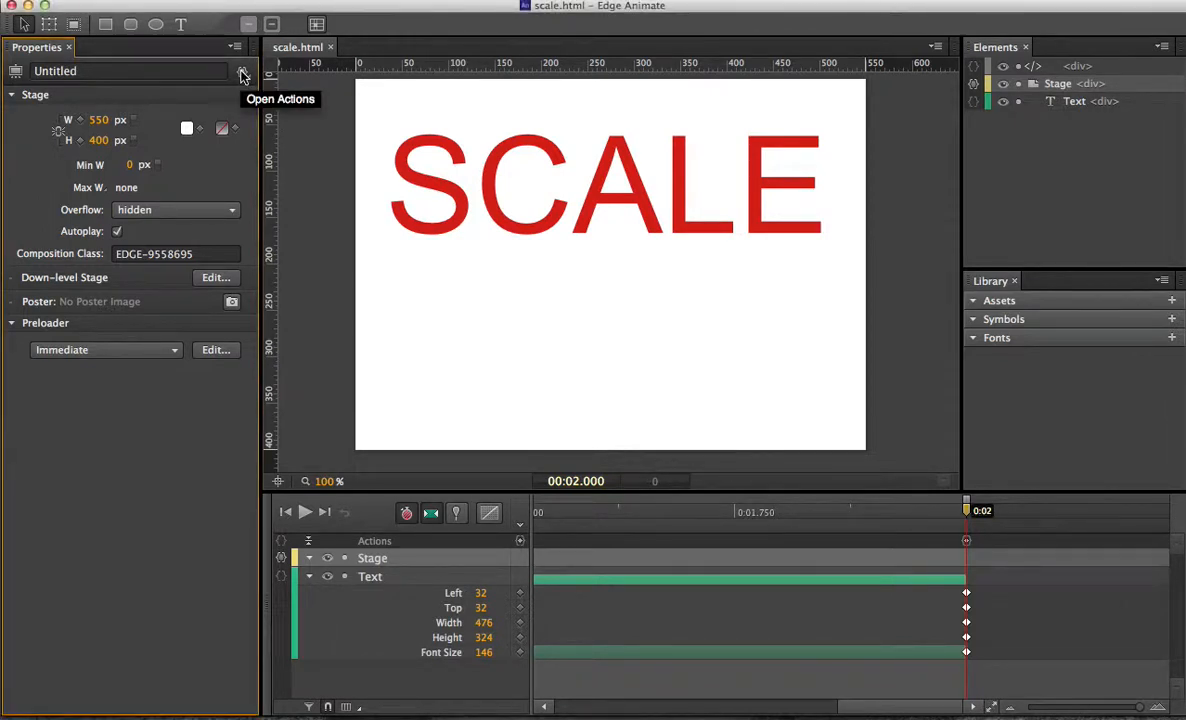
- Review the stage's compositionReady action code, then maximize Dreamweaver showing css.css
left_click(240, 76)
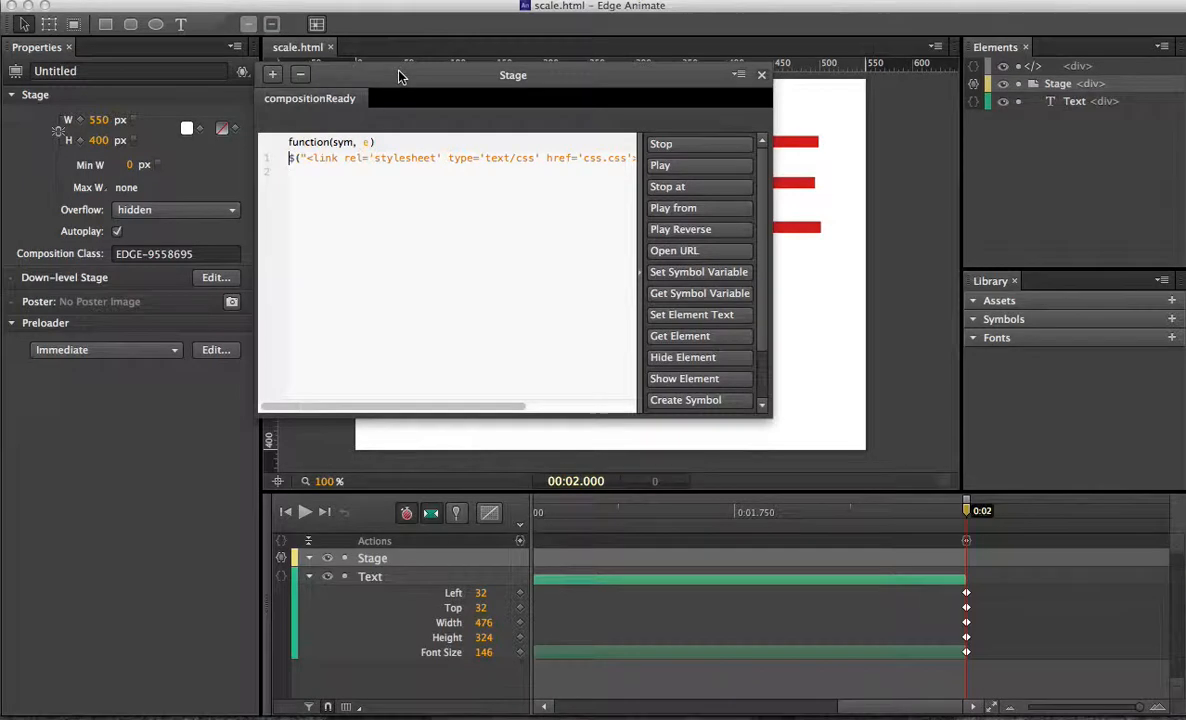
left_click_drag(512, 76, 564, 92)
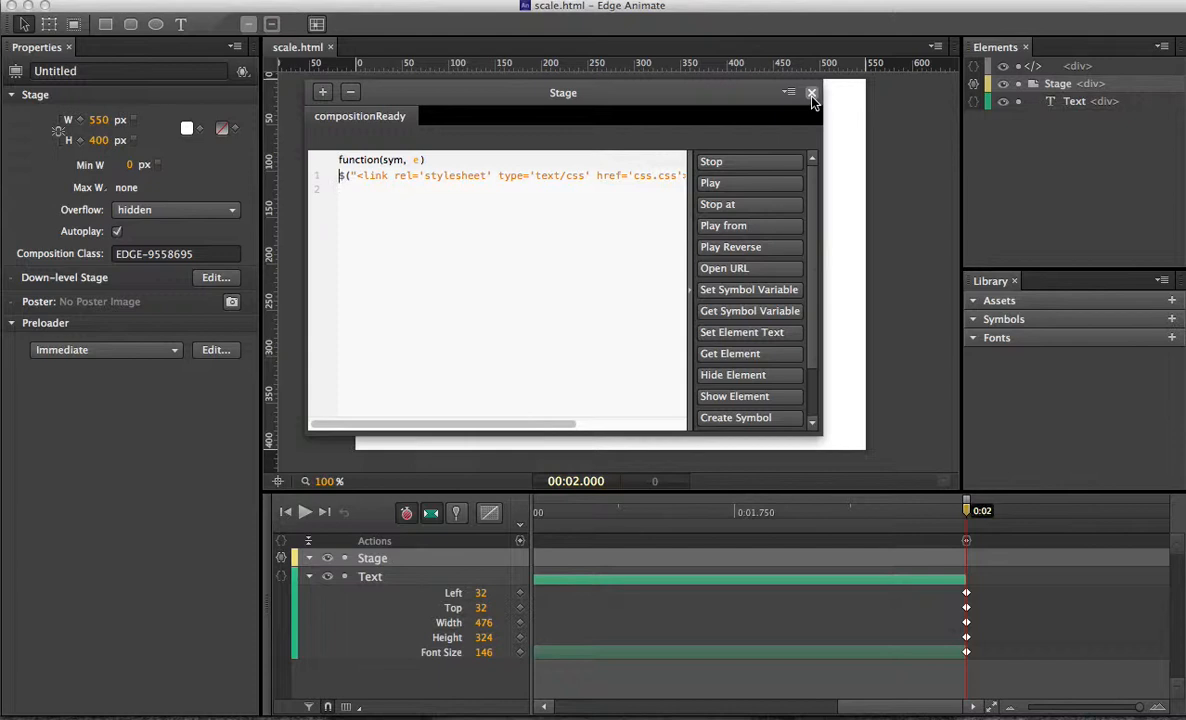
left_click(812, 92)
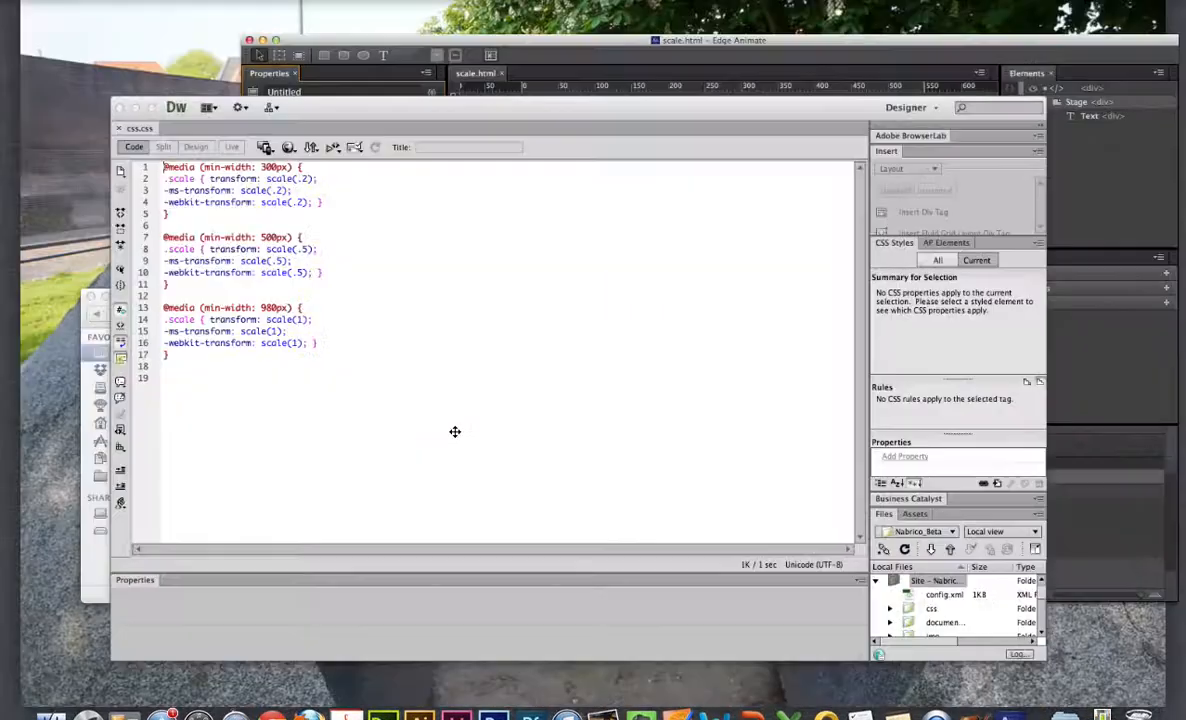
left_click(266, 40)
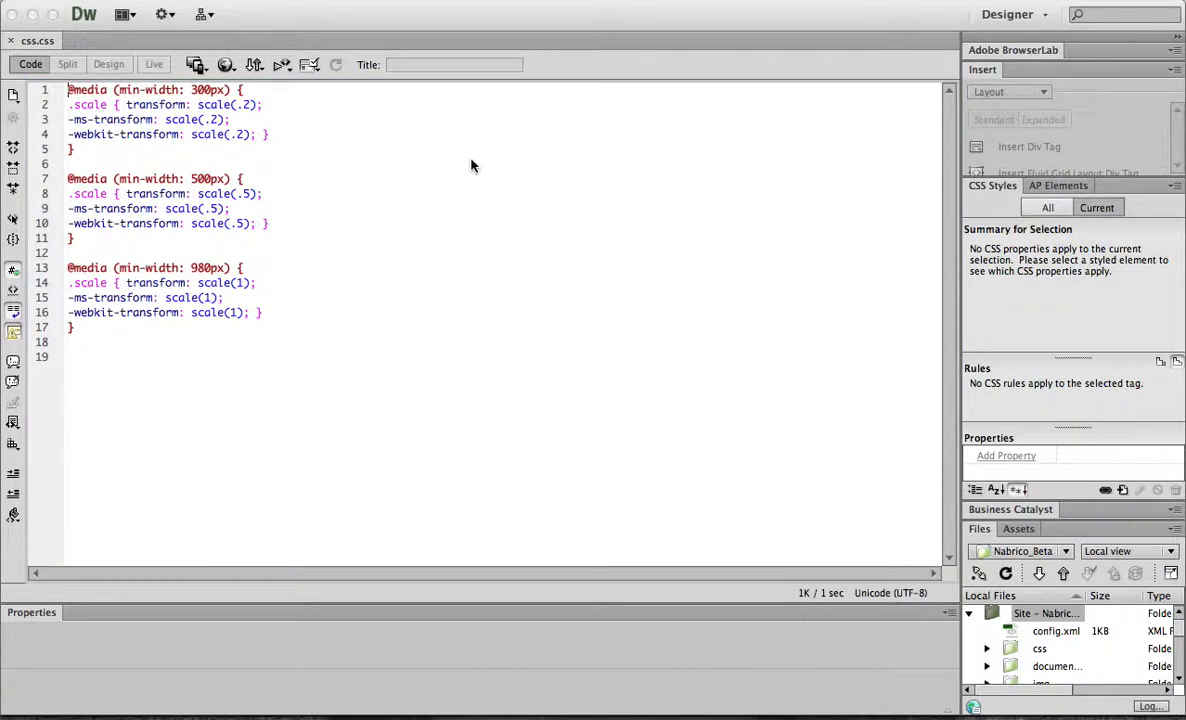
mouse_move(142, 118)
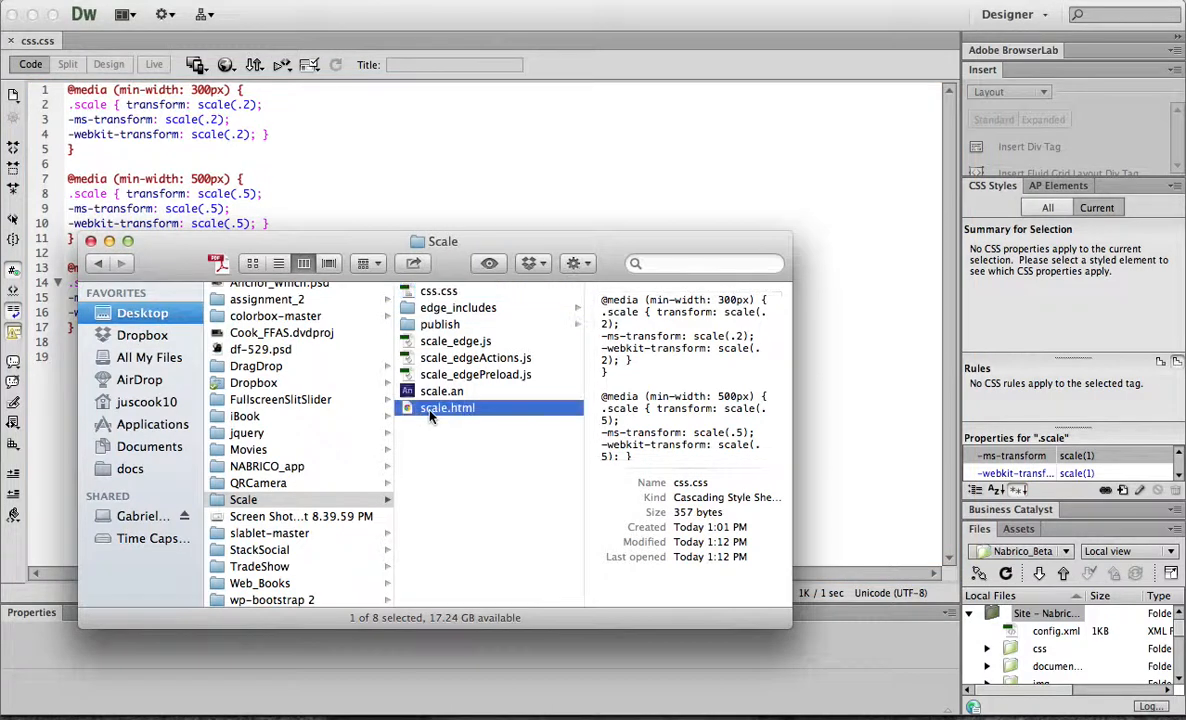
- Open scale.html in Dreamweaver via Finder's Open With menu, showing the Stage div wrapped in .scale
right_click(448, 408)
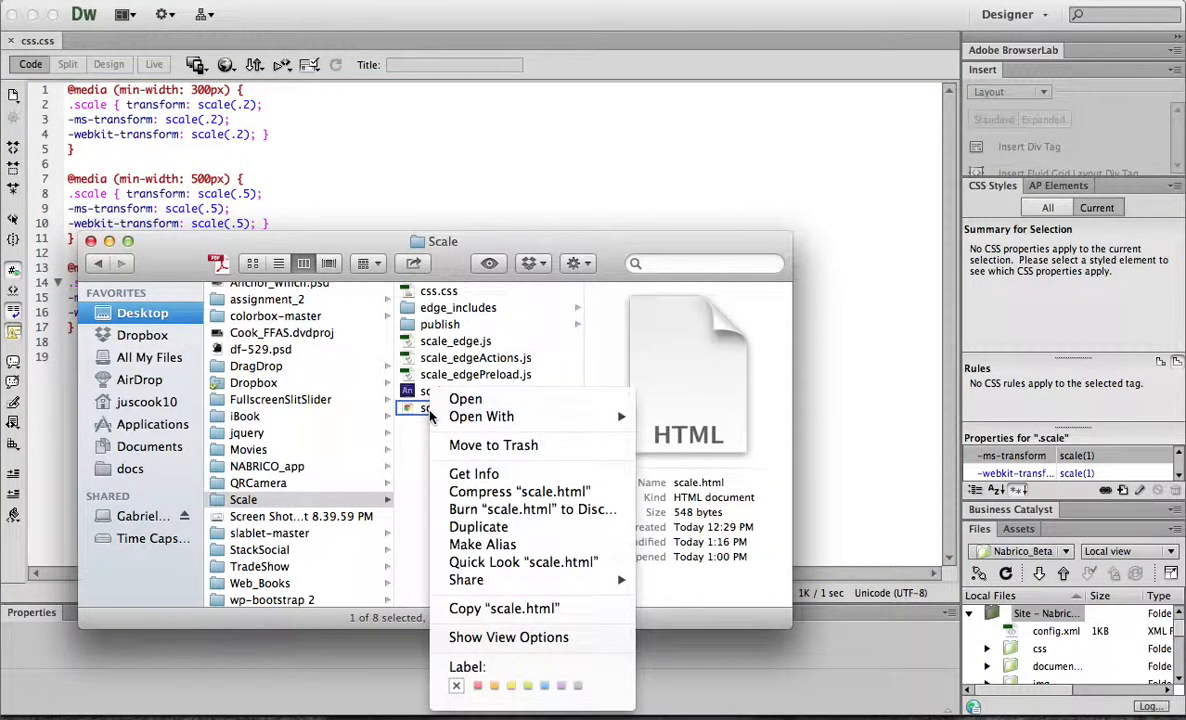
left_click(480, 416)
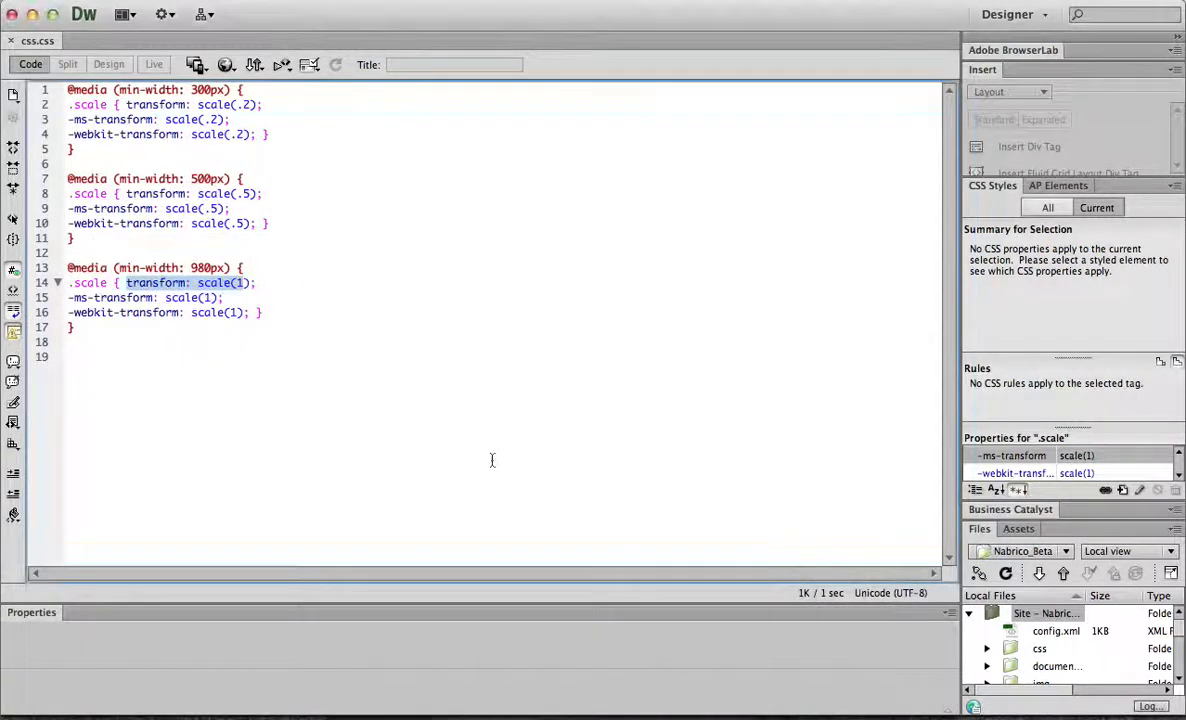
left_click(108, 40)
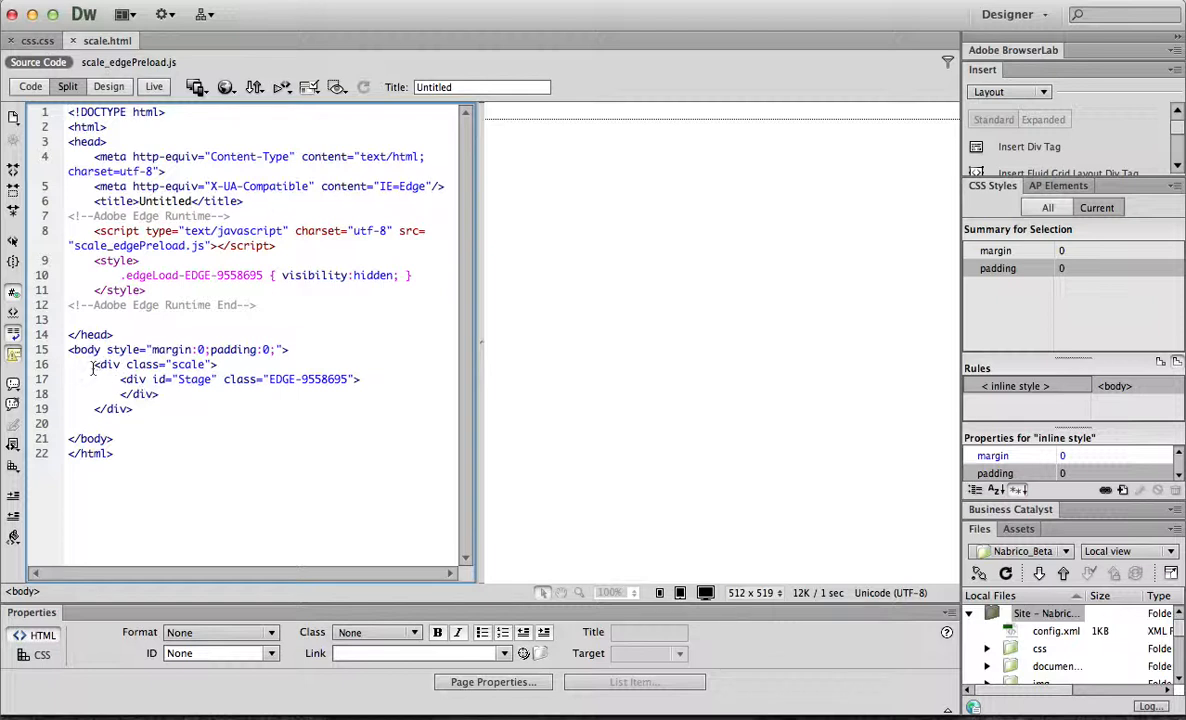
left_click(150, 364)
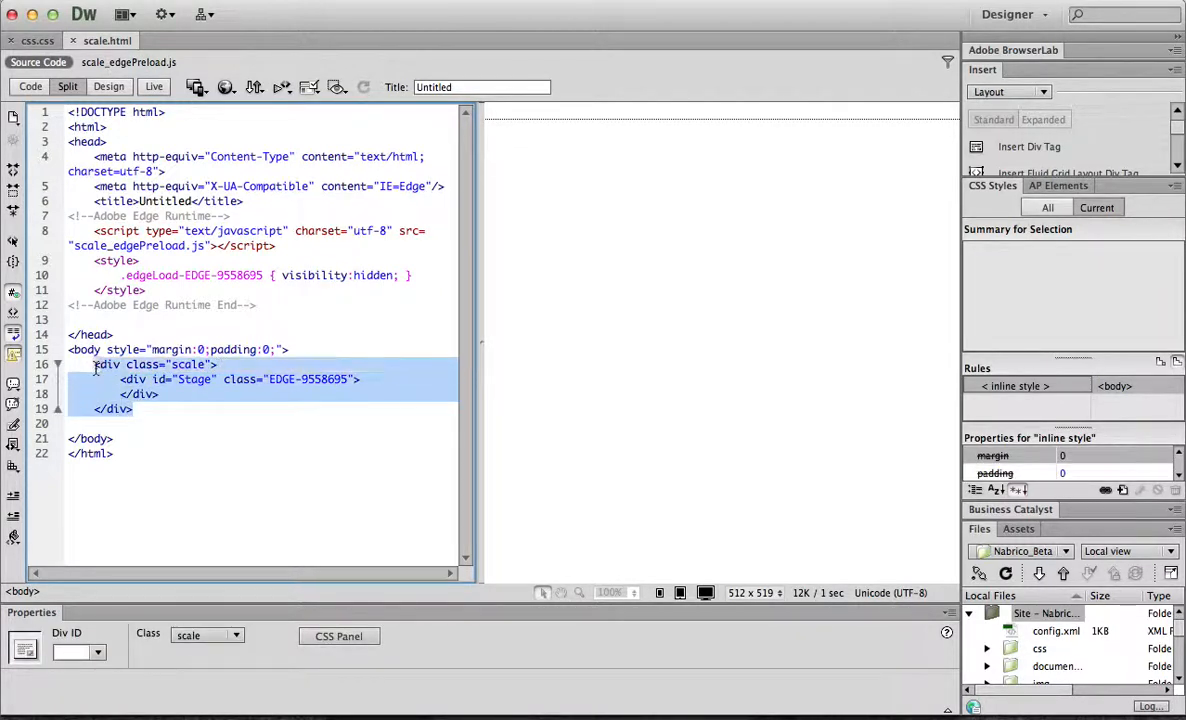
left_click(120, 380)
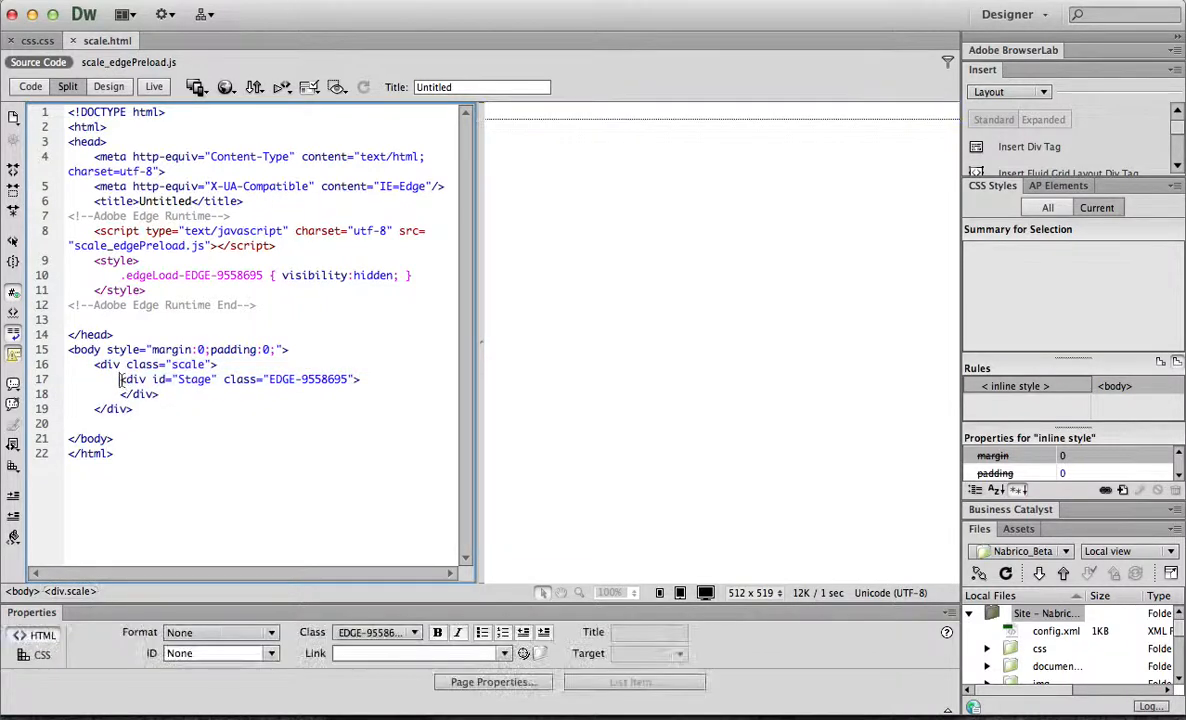